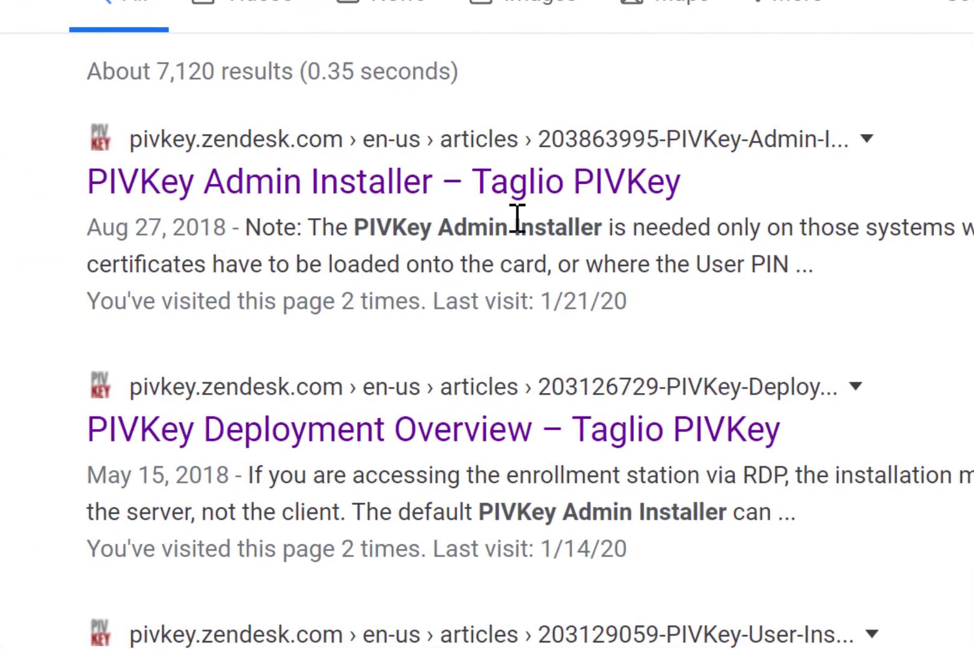
pyautogui.moveTo(497, 199)
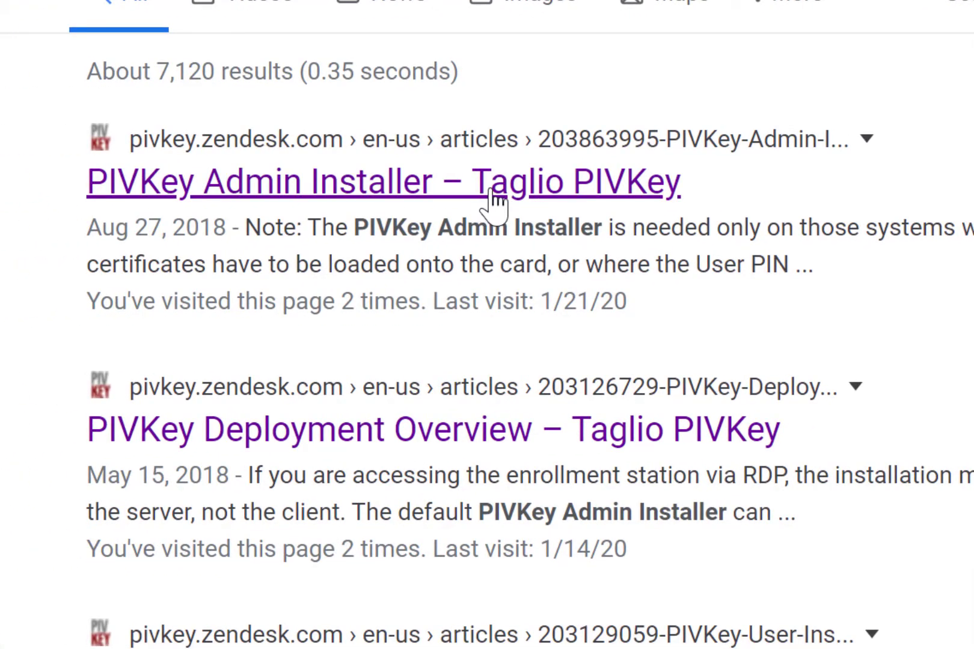
pyautogui.moveTo(404, 220)
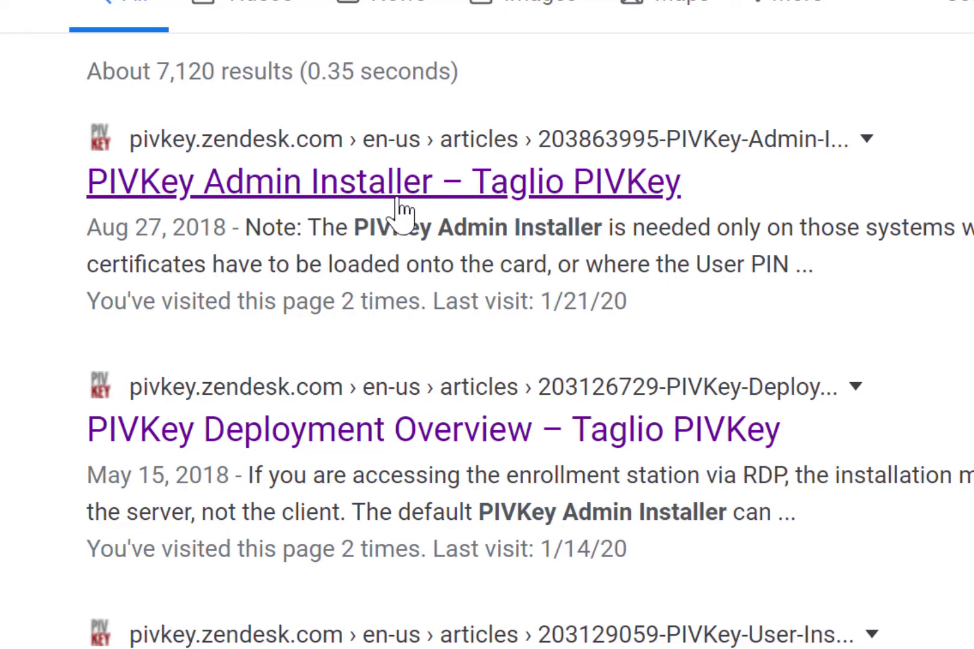
# Open the 'PIVKey Admin Installer – Taglio PIVKey' article and scroll to the pkadmin.zip link.
pyautogui.click(383, 181)
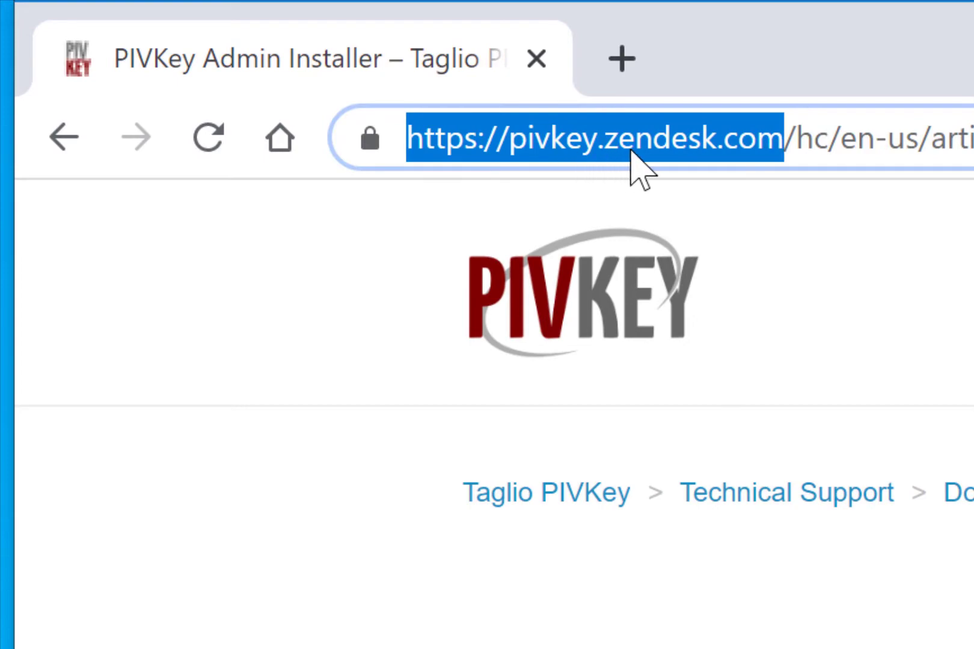
pyautogui.moveTo(634, 174)
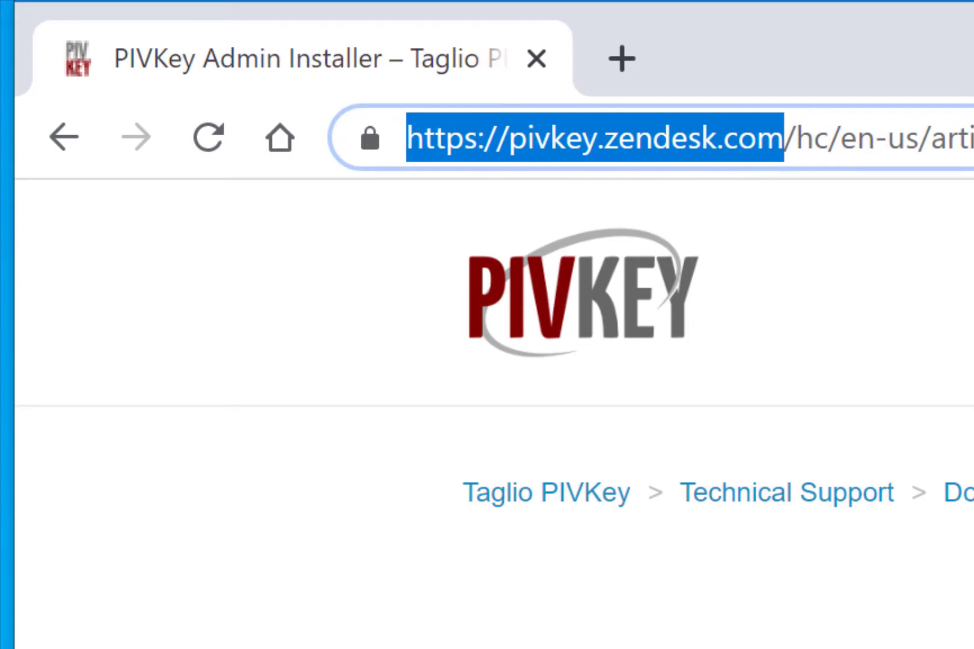
pyautogui.scroll(-3)
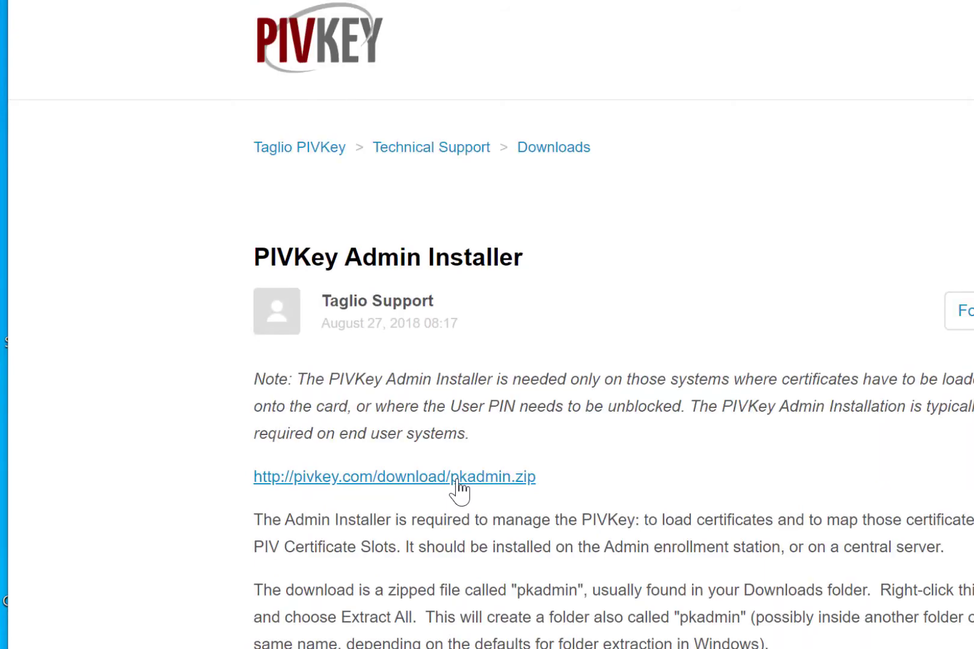
# Download pkadmin.zip from the article link and bring up the download item's options menu.
pyautogui.click(393, 477)
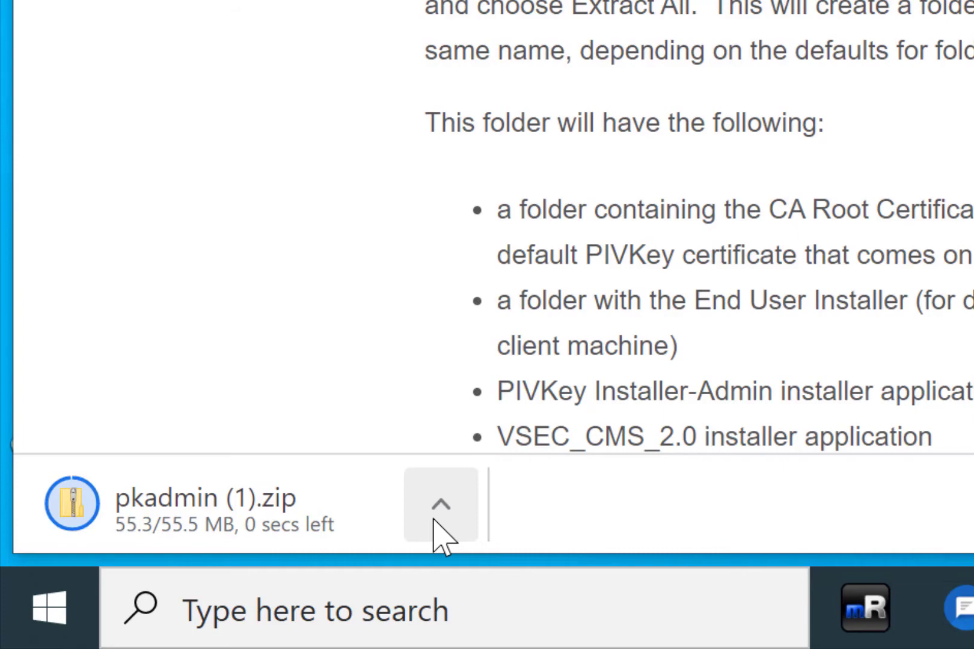
pyautogui.click(442, 505)
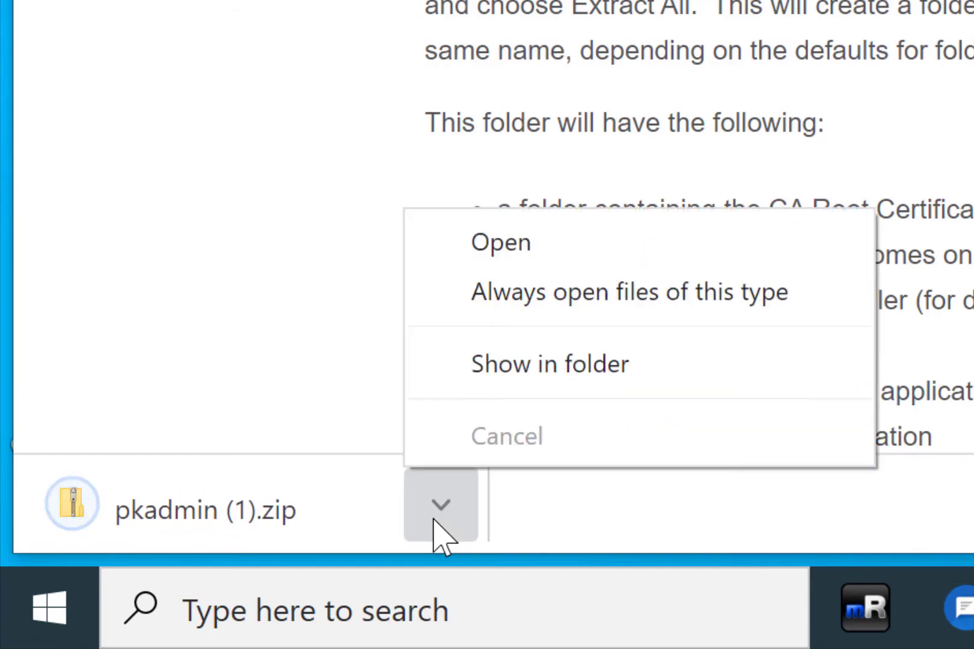
pyautogui.moveTo(600, 364)
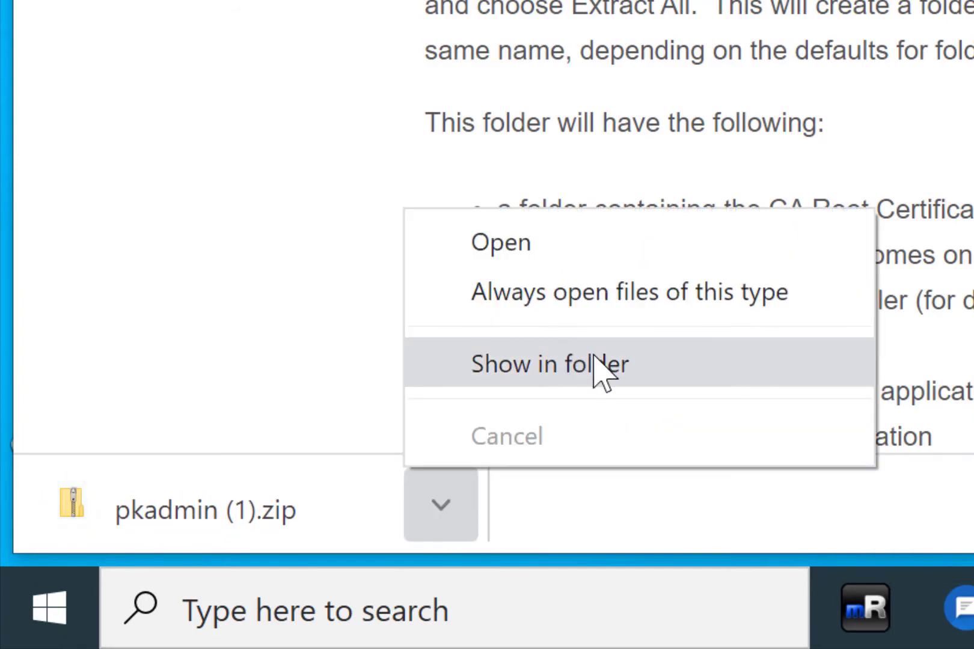
# Show the zip in its folder, open the pkadmin folder, and launch PIVKey Installer-Admin-7.1.0.15.exe.
pyautogui.click(547, 365)
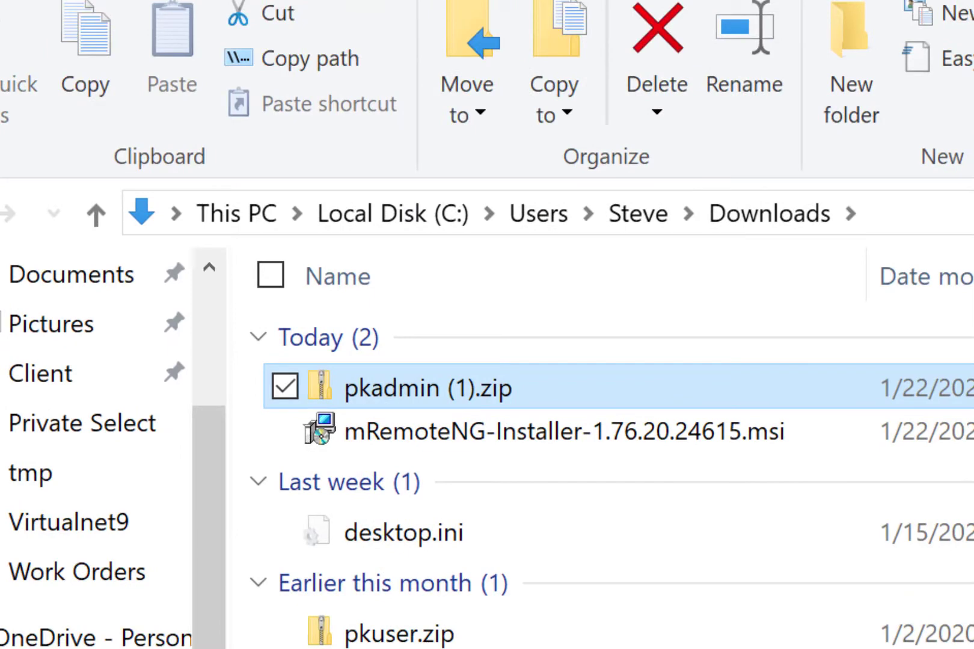
pyautogui.moveTo(460, 404)
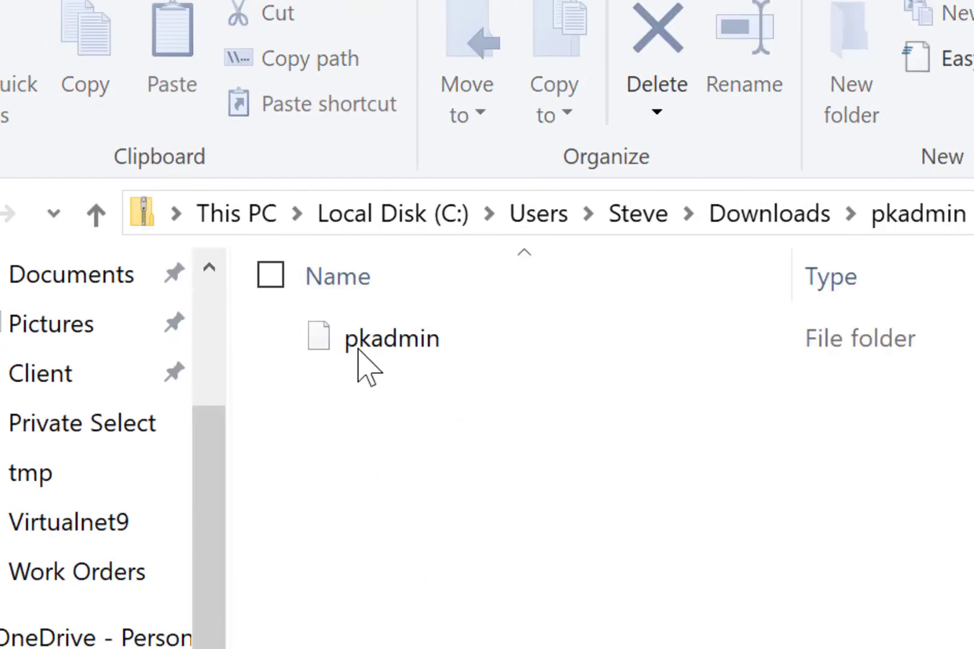
pyautogui.click(390, 338)
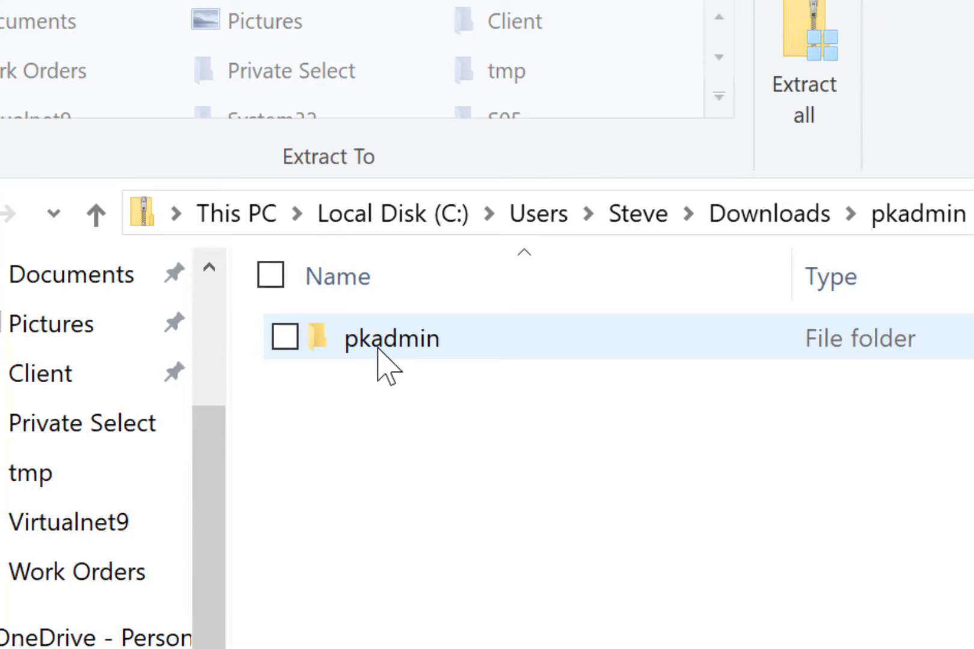
pyautogui.doubleClick(390, 338)
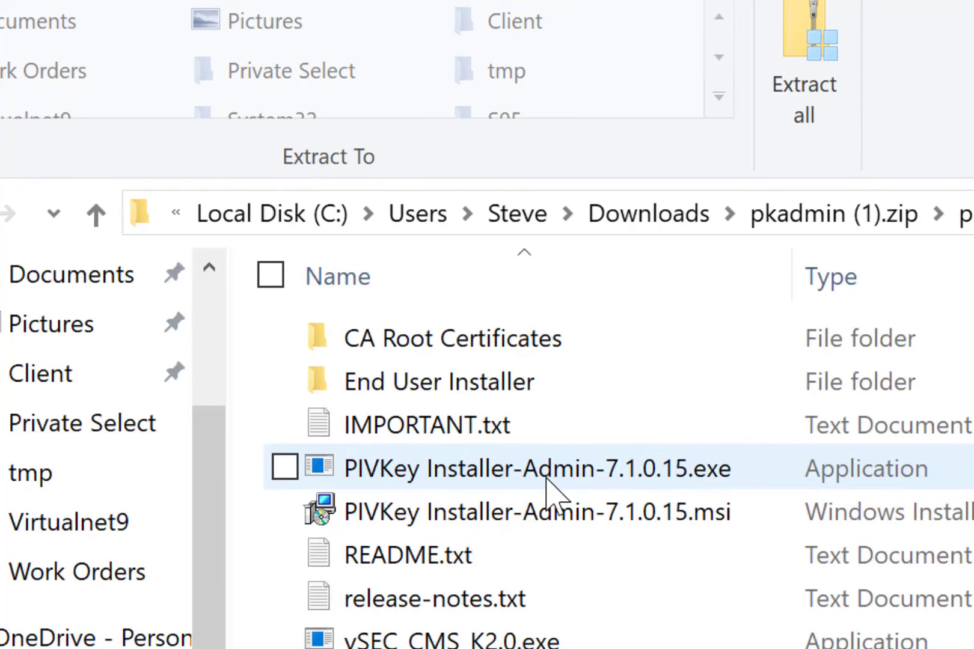
pyautogui.click(285, 467)
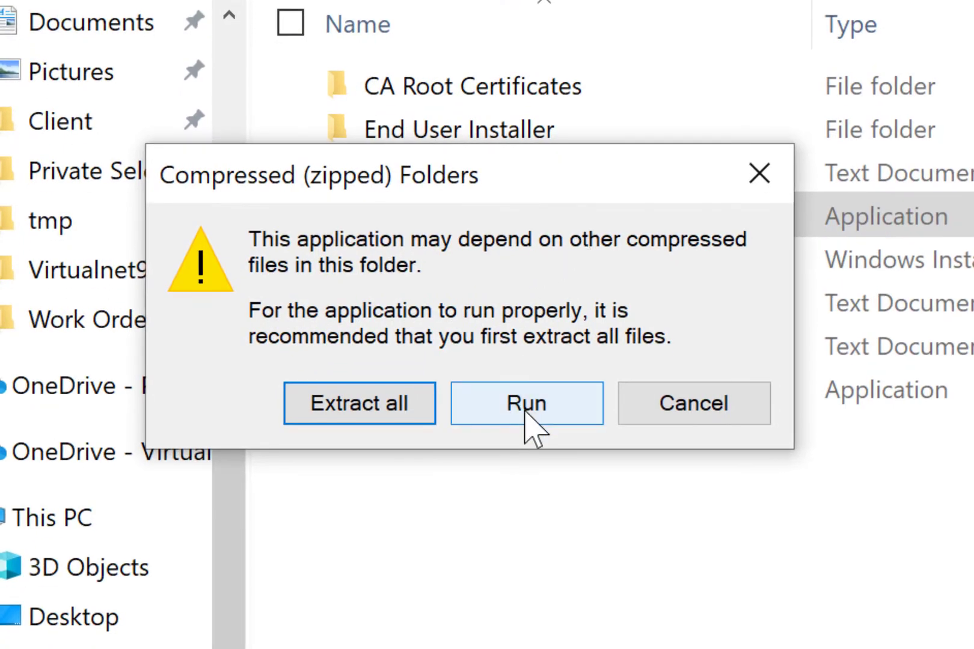
# Run the installer without extracting, accept the license terms, and finish installing PIVKey Installer 7.1.0.15.
pyautogui.click(526, 403)
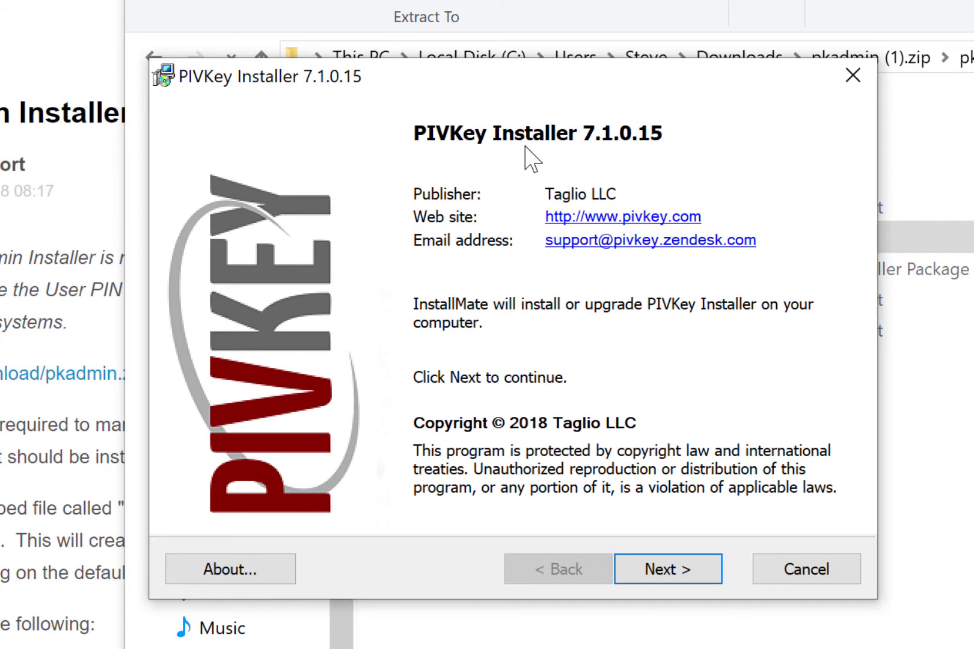
pyautogui.moveTo(632, 504)
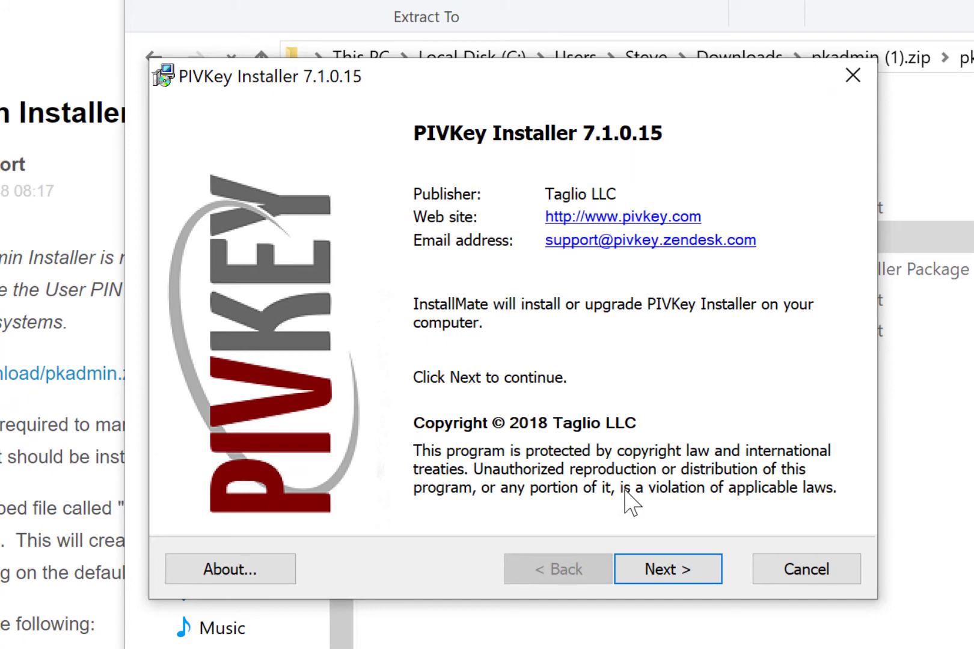
pyautogui.click(668, 569)
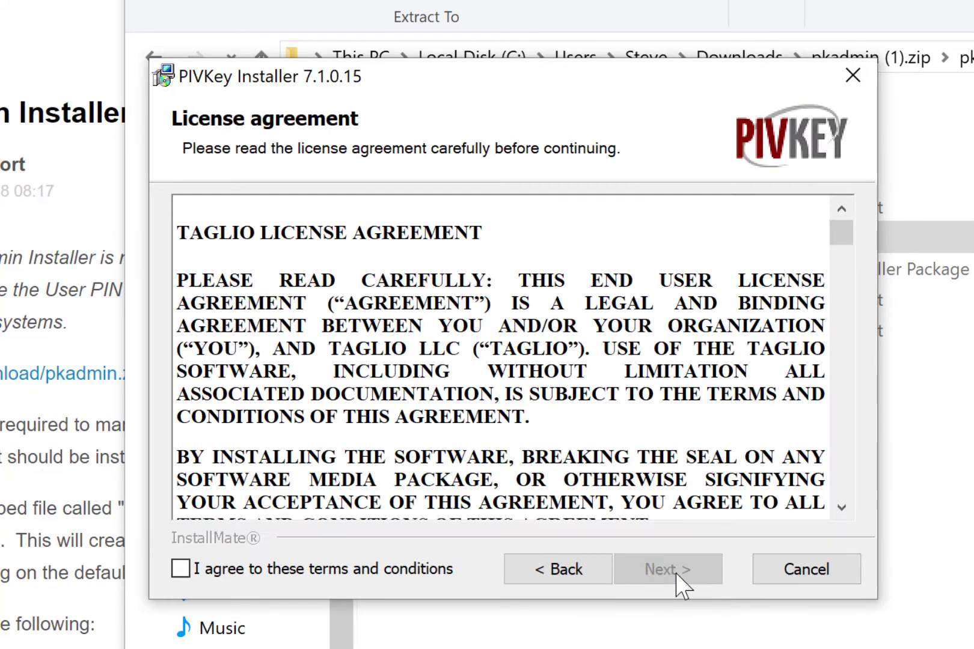
pyautogui.click(181, 569)
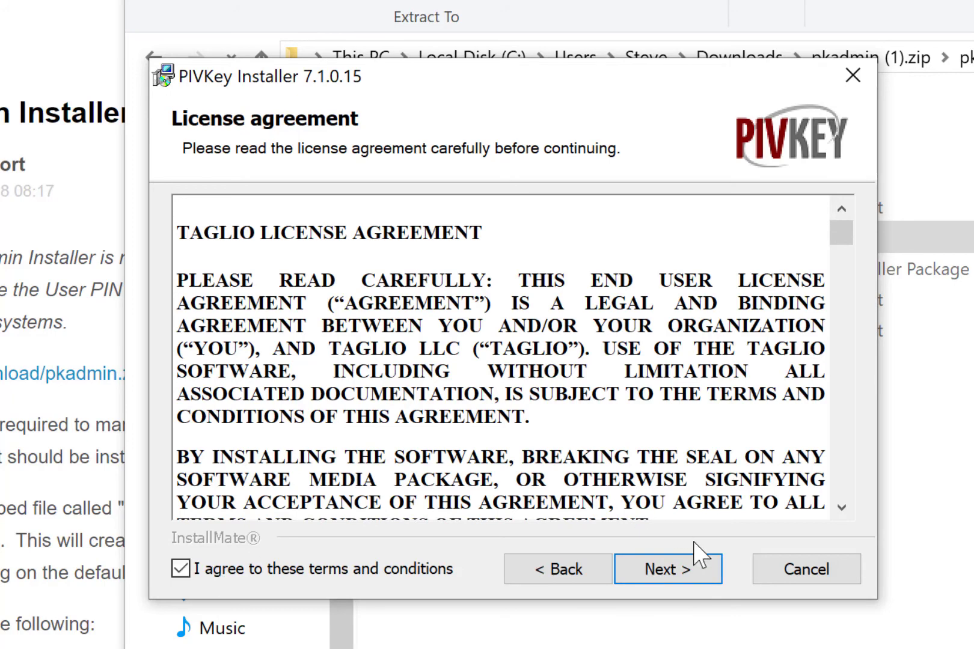
pyautogui.click(667, 569)
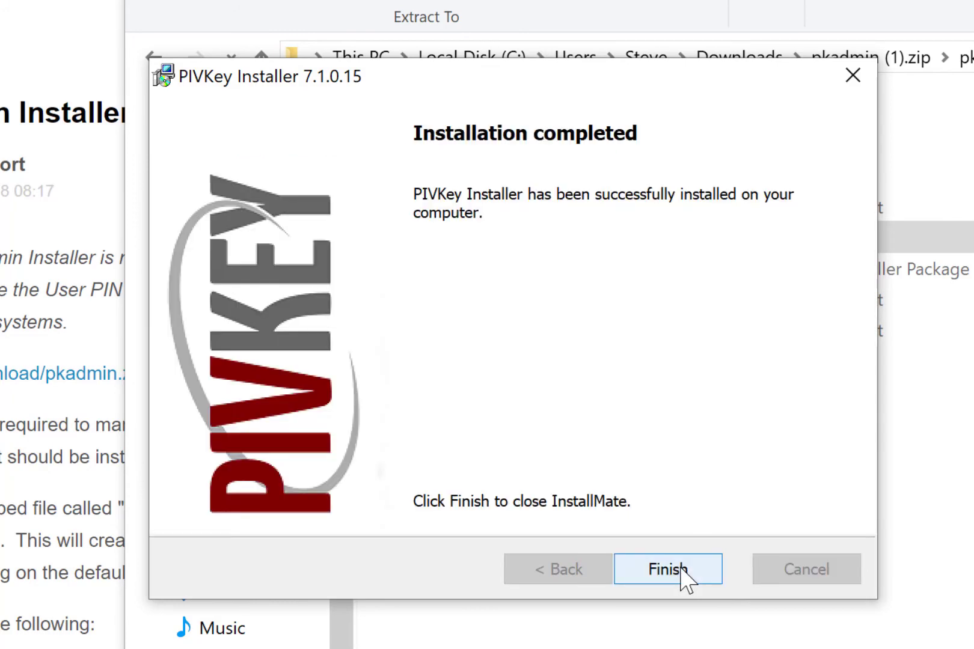
pyautogui.click(668, 569)
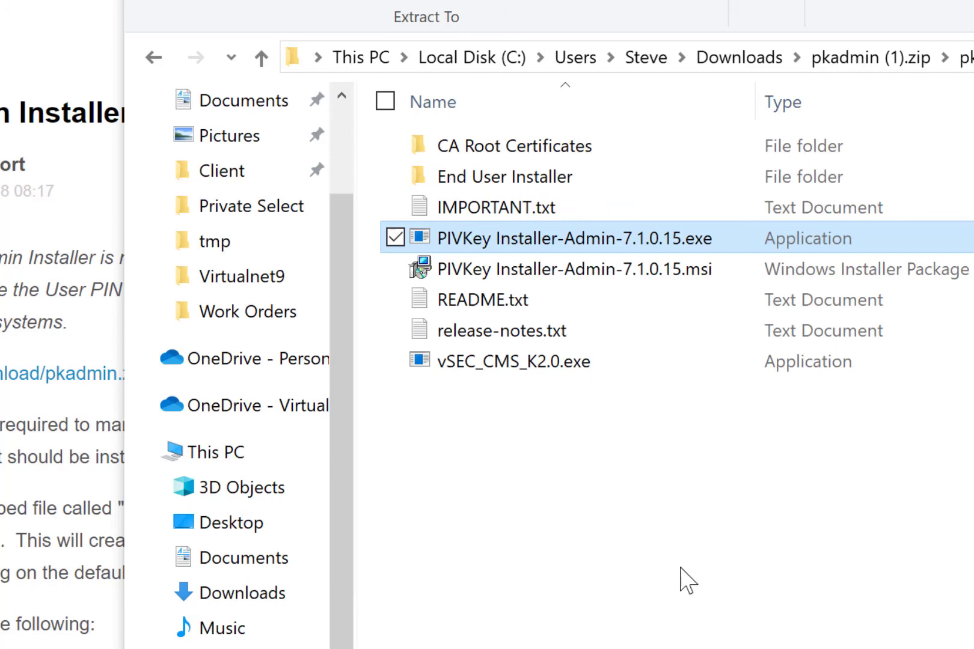